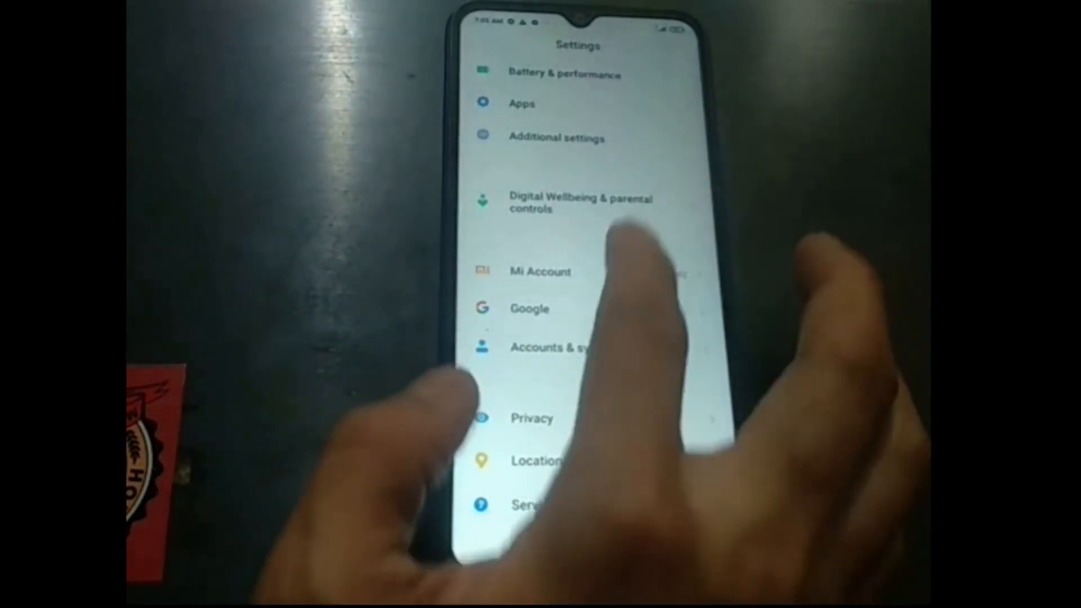
Step: Go to Additional settings and then Developer options in MIUI Settings
click(539, 272)
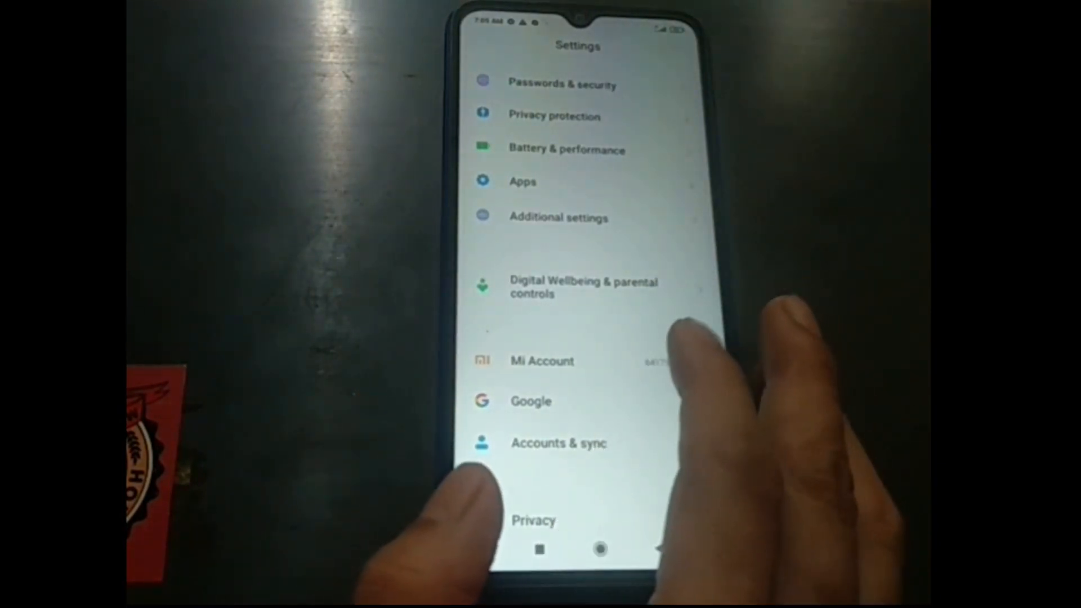
click(559, 217)
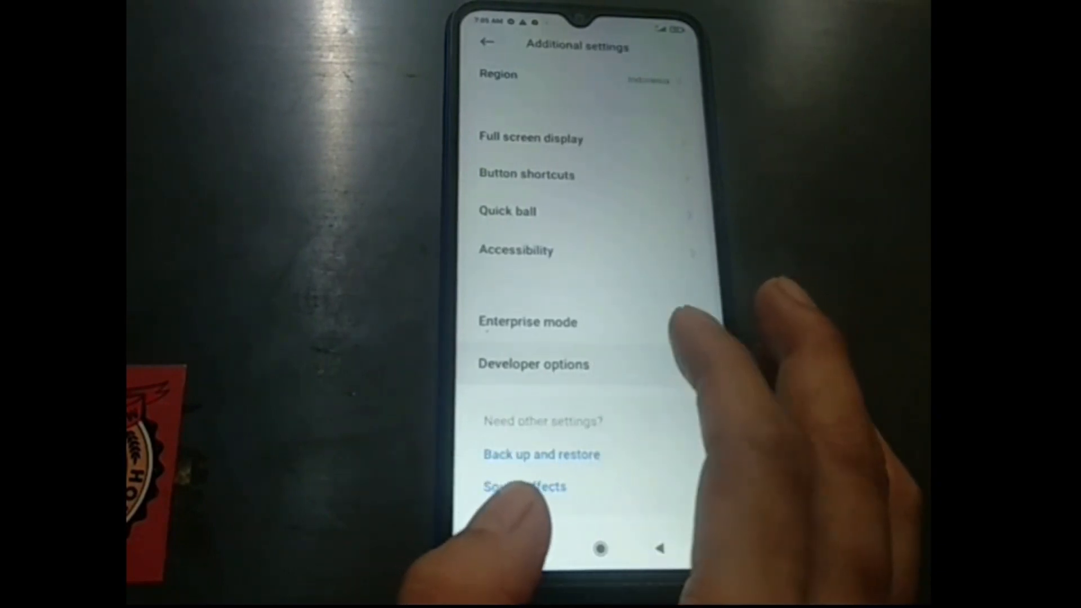
click(534, 365)
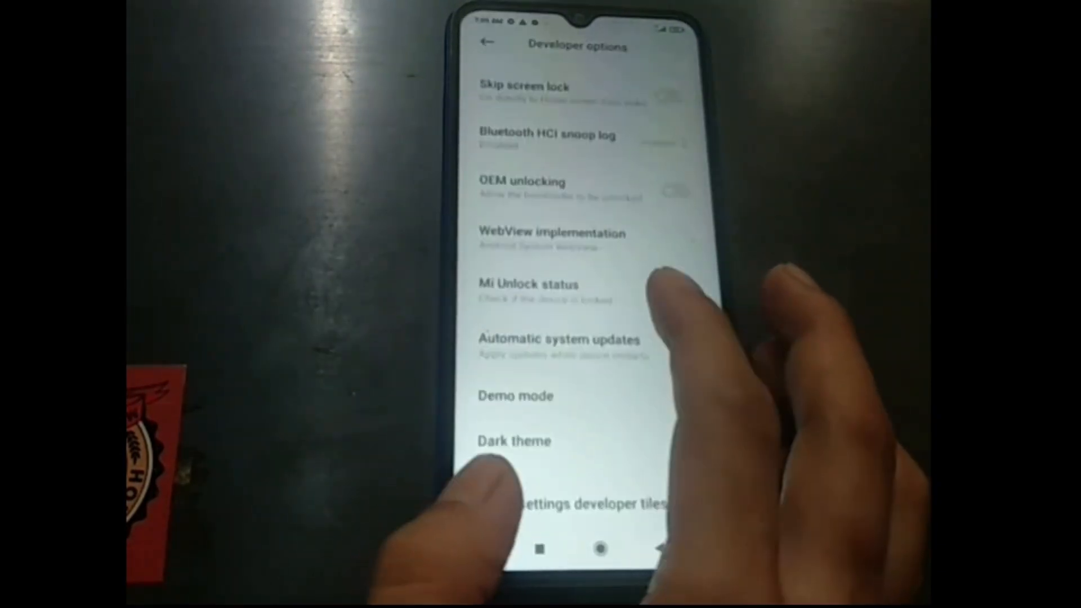
Step: Open Mi Unlock status and agree to its permissions request
scroll(up, 3)
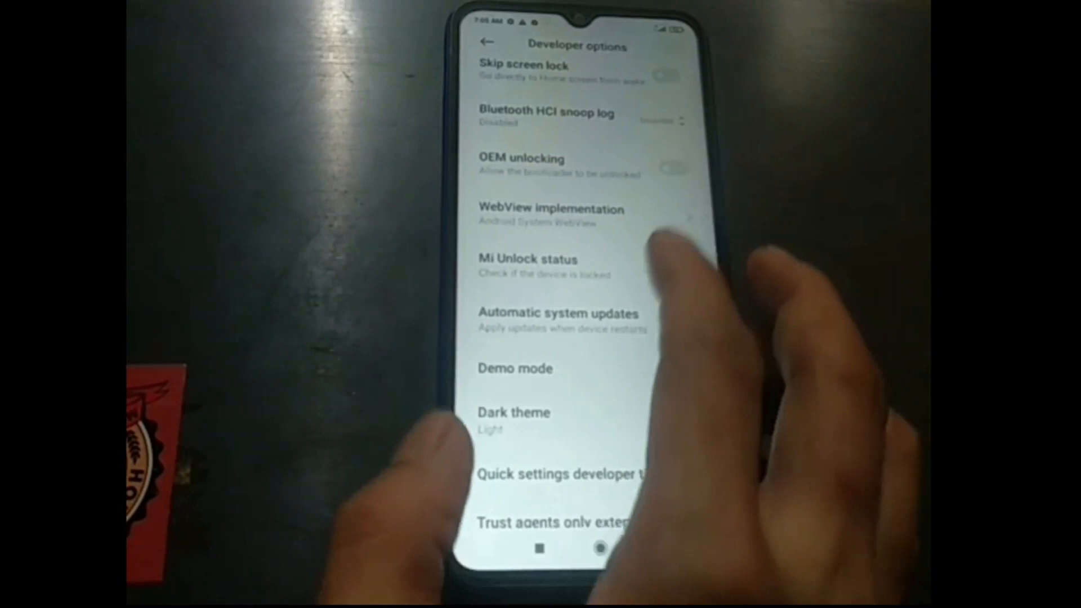
scroll(up, 3)
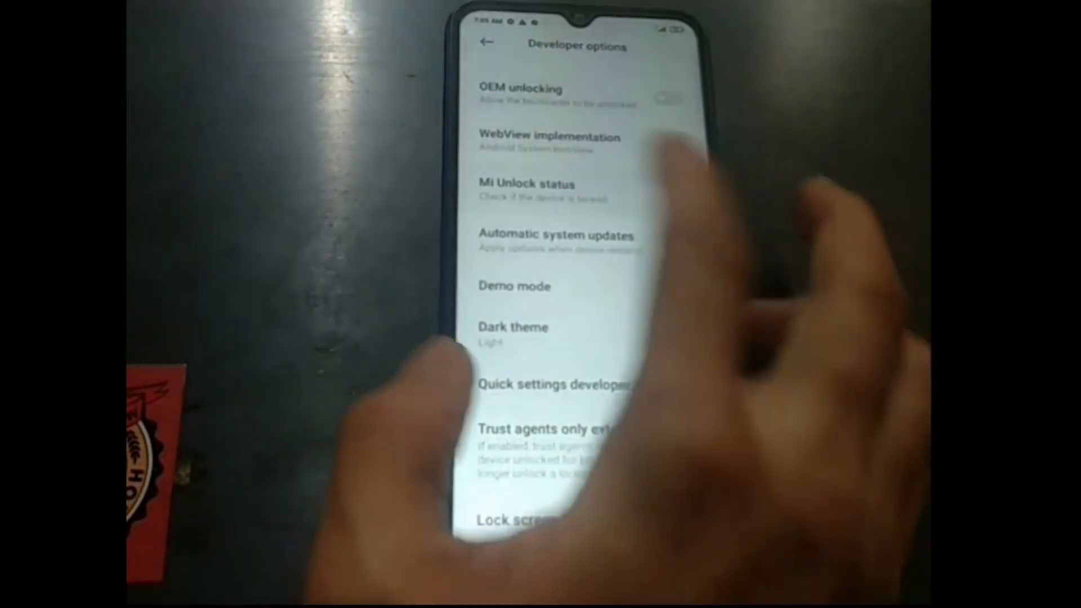
click(521, 191)
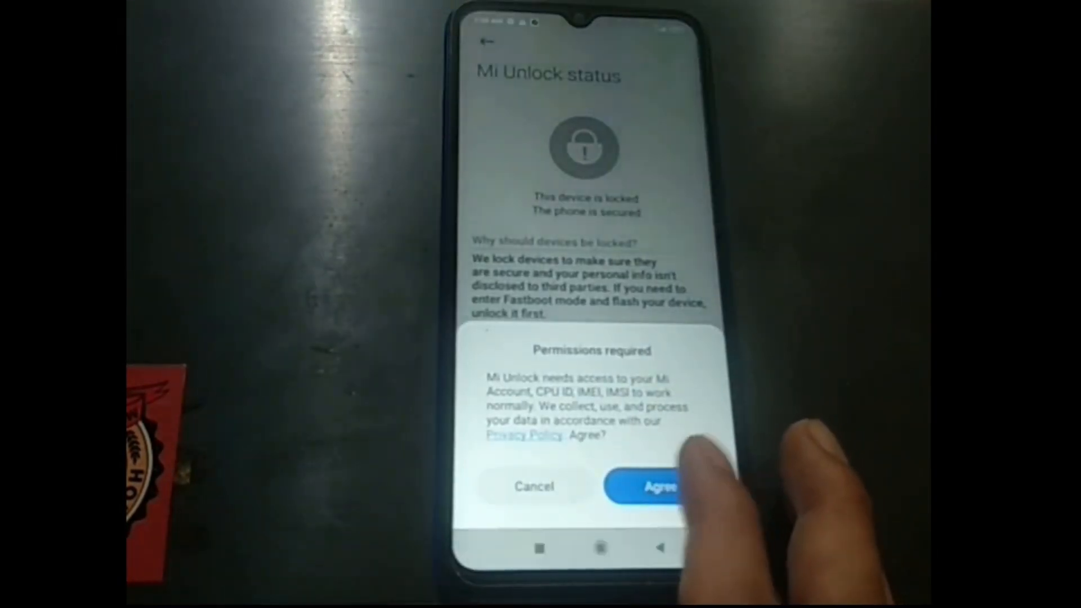
click(653, 486)
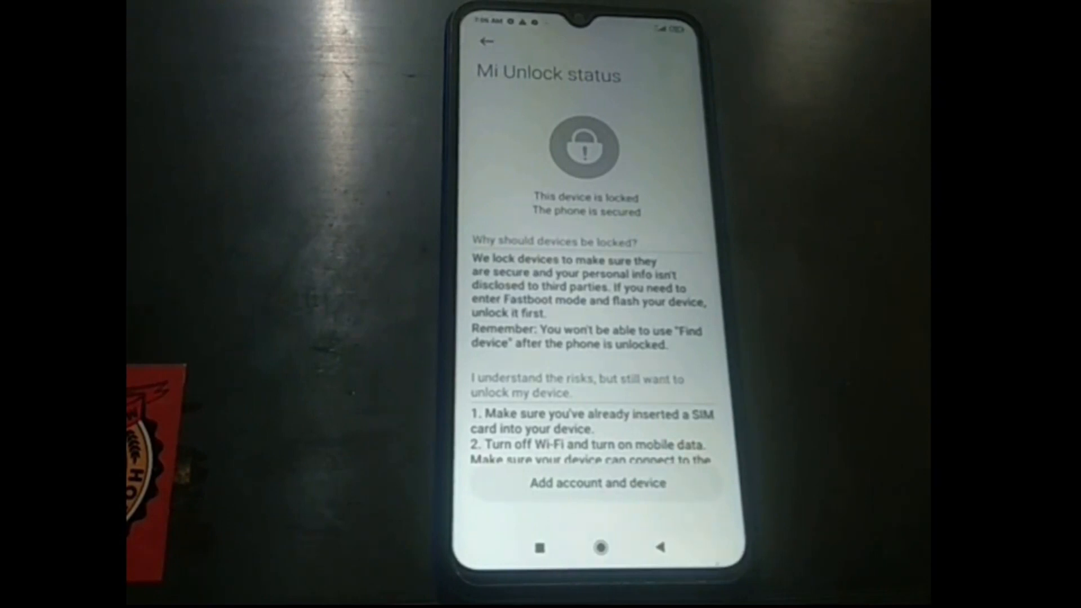